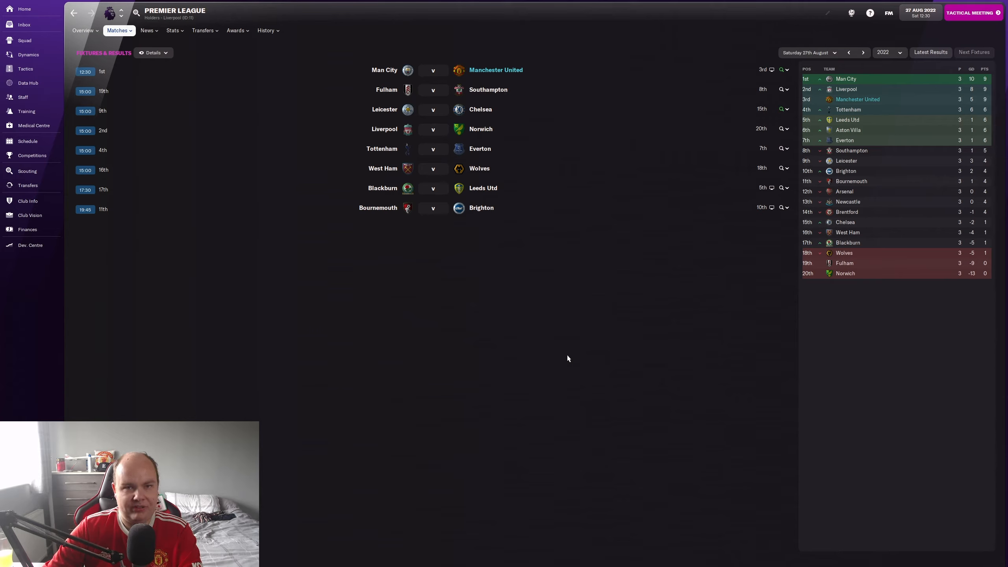
pyautogui.moveTo(299, 305)
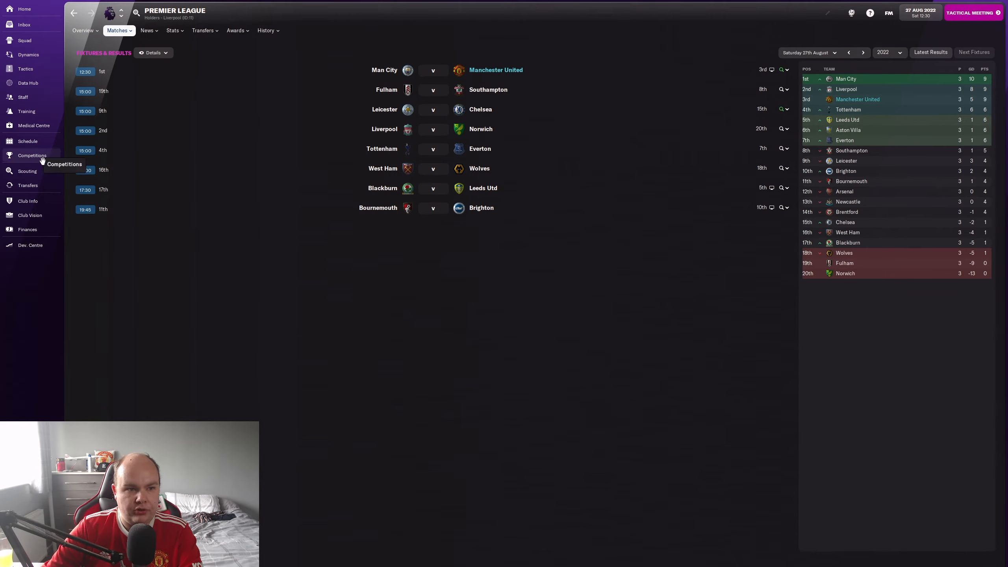
# Show the Competitions overview with Champions League Group E and the Carabao Cup tie against Aston Villa.
pyautogui.click(32, 155)
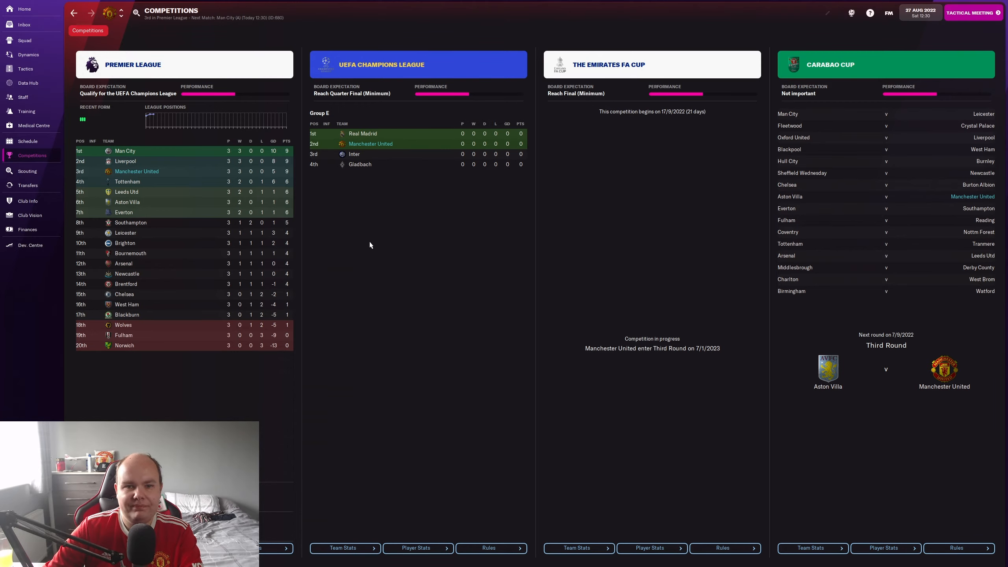
# Review the season Schedule, previewing the Real Madrid, Inter and Tottenham fixtures.
pyautogui.click(28, 141)
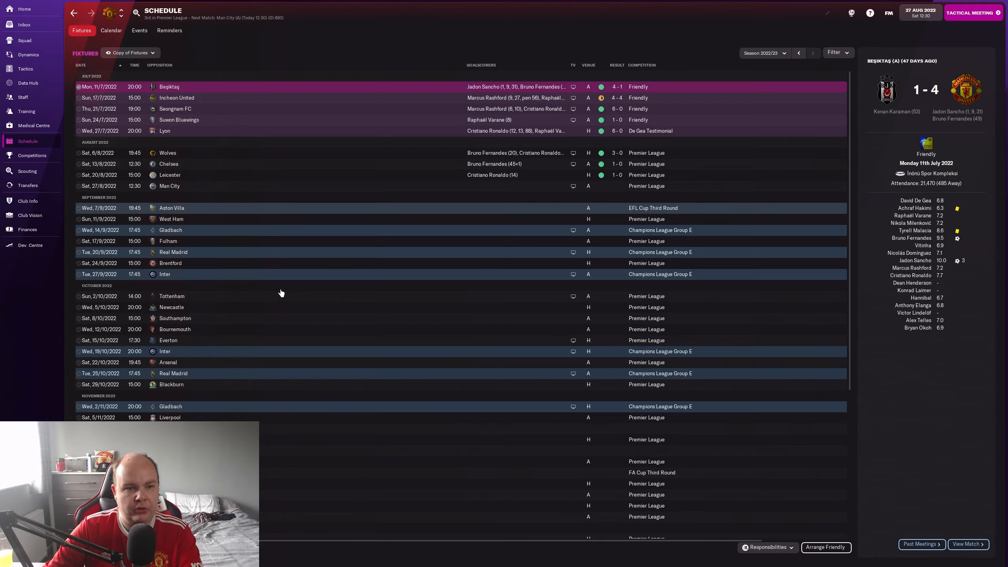
pyautogui.moveTo(233, 253)
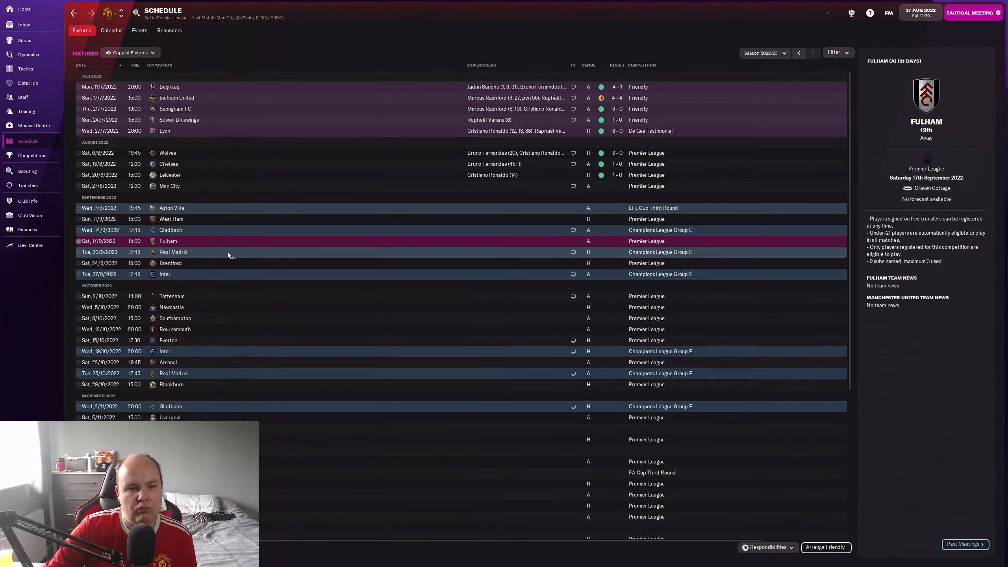
pyautogui.click(258, 252)
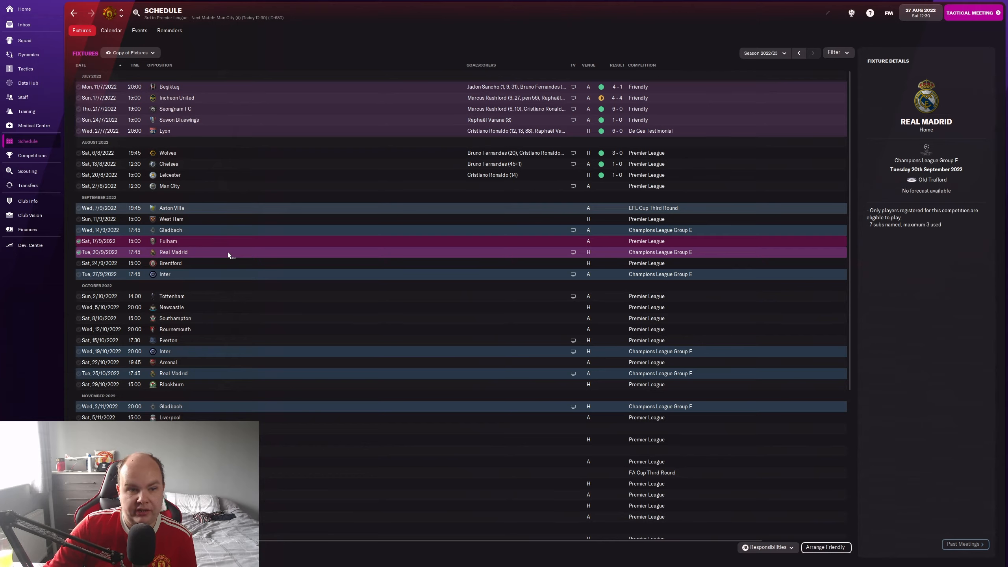
pyautogui.click(165, 274)
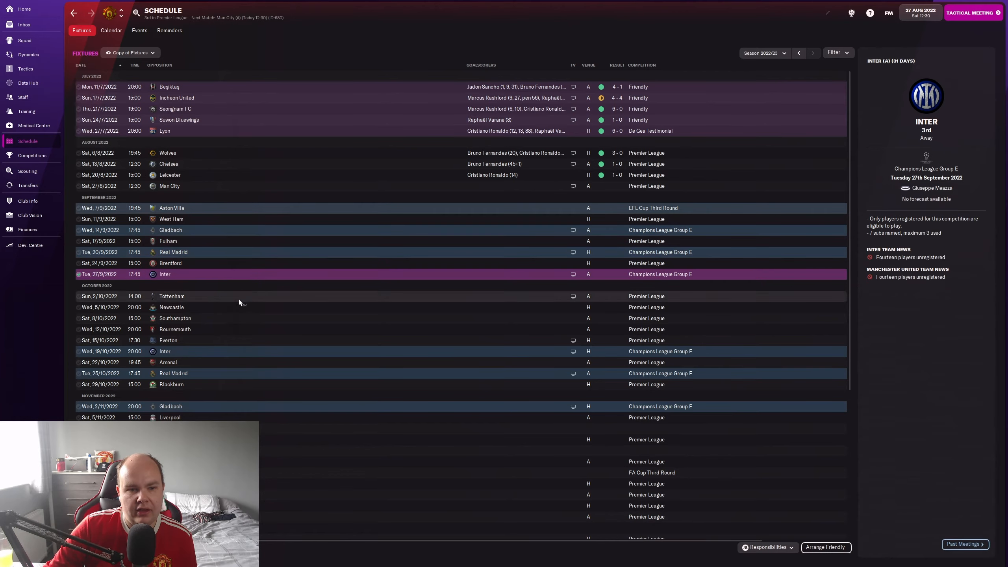
pyautogui.click(172, 296)
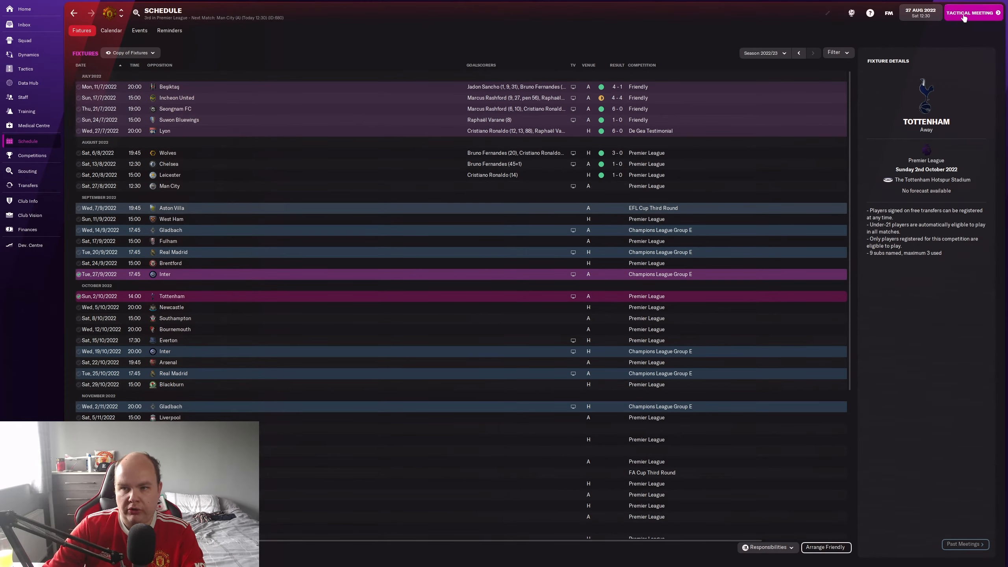
pyautogui.moveTo(613, 175)
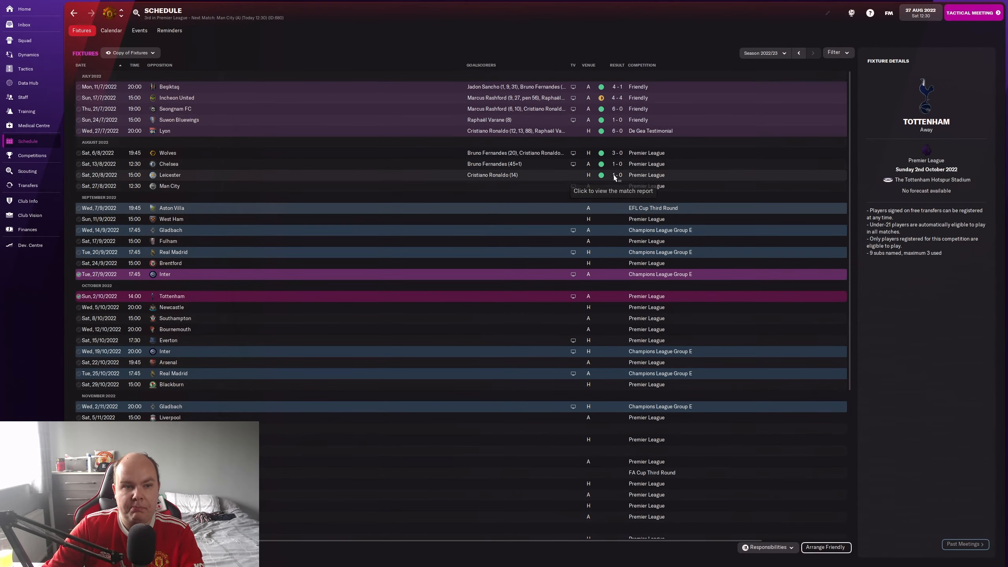
# View the match report for the 1–0 home win over Leicester on 20 August.
pyautogui.click(616, 175)
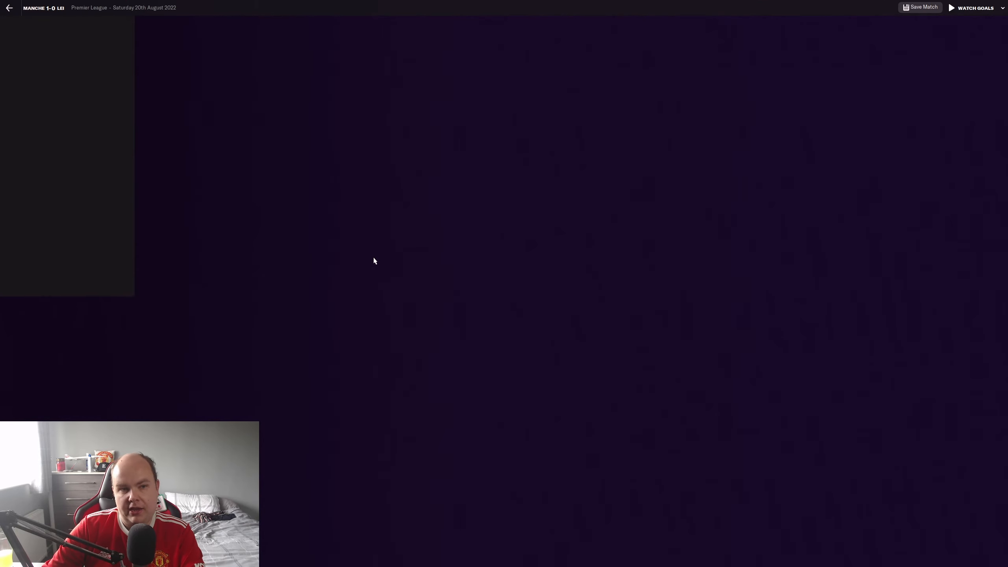